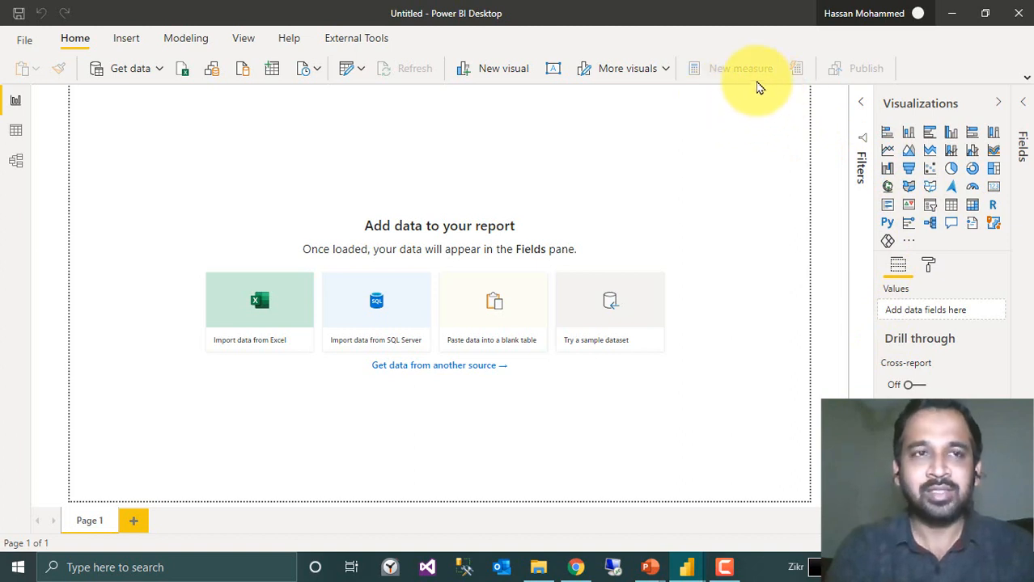
pyautogui.moveTo(182, 45)
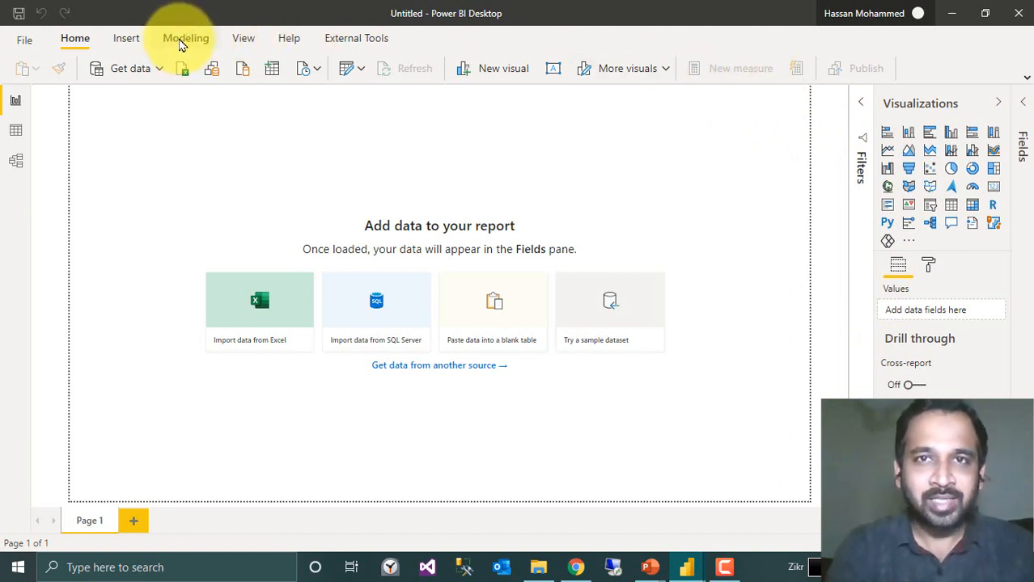
pyautogui.moveTo(119, 96)
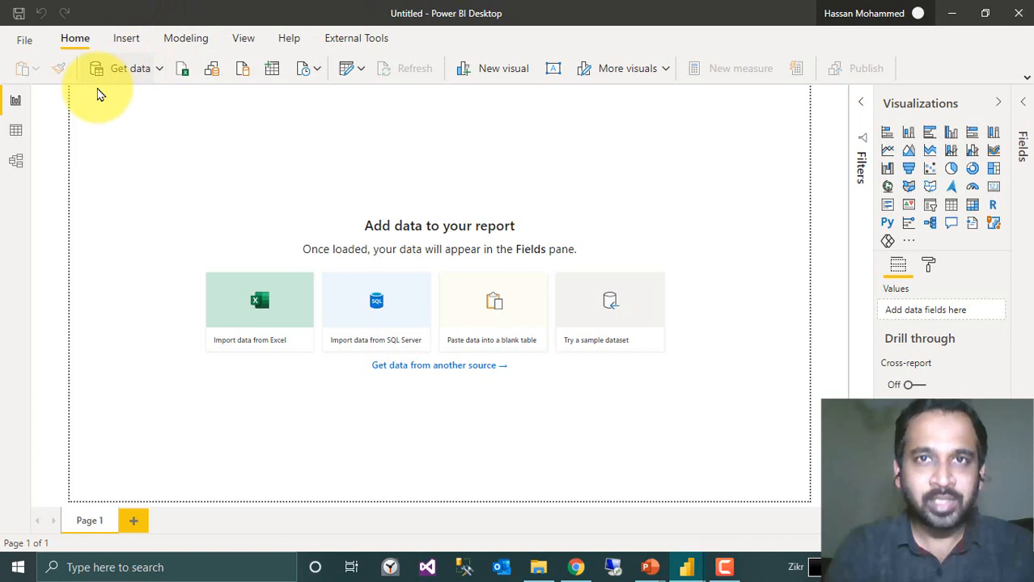
pyautogui.moveTo(140, 71)
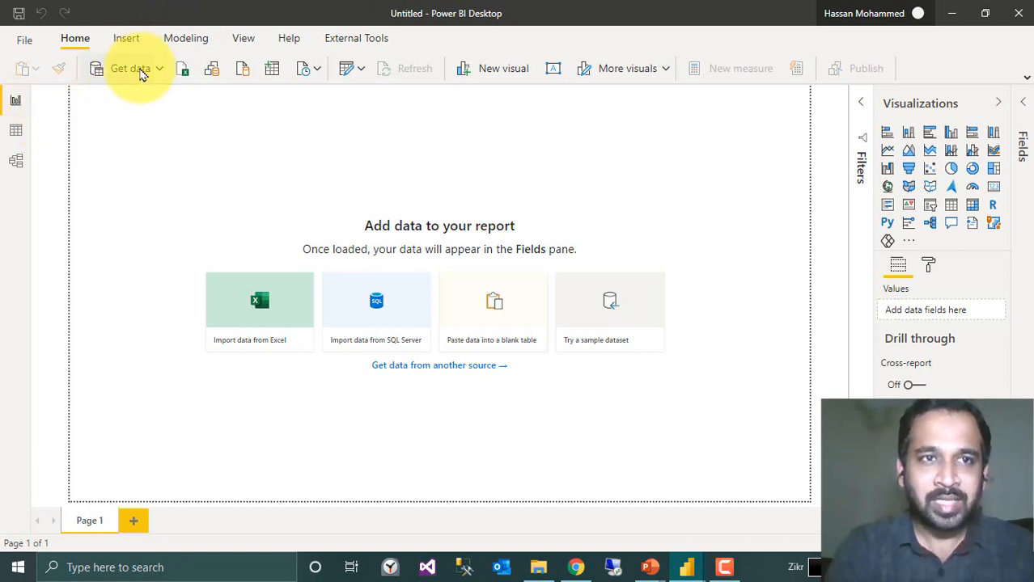
# From Get data, search 'SHA' and choose the SharePoint folder connector
pyautogui.click(129, 68)
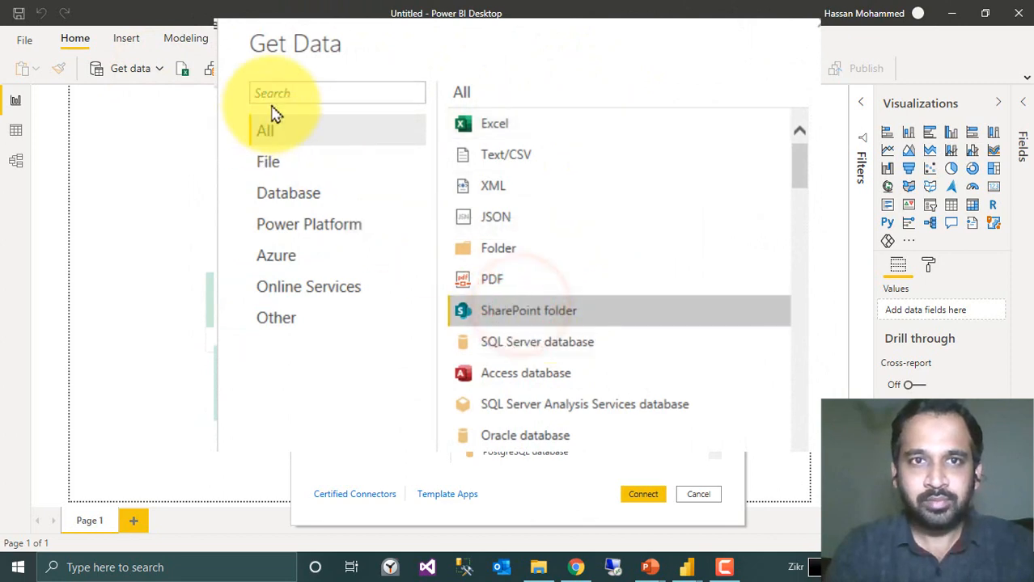
pyautogui.click(336, 92)
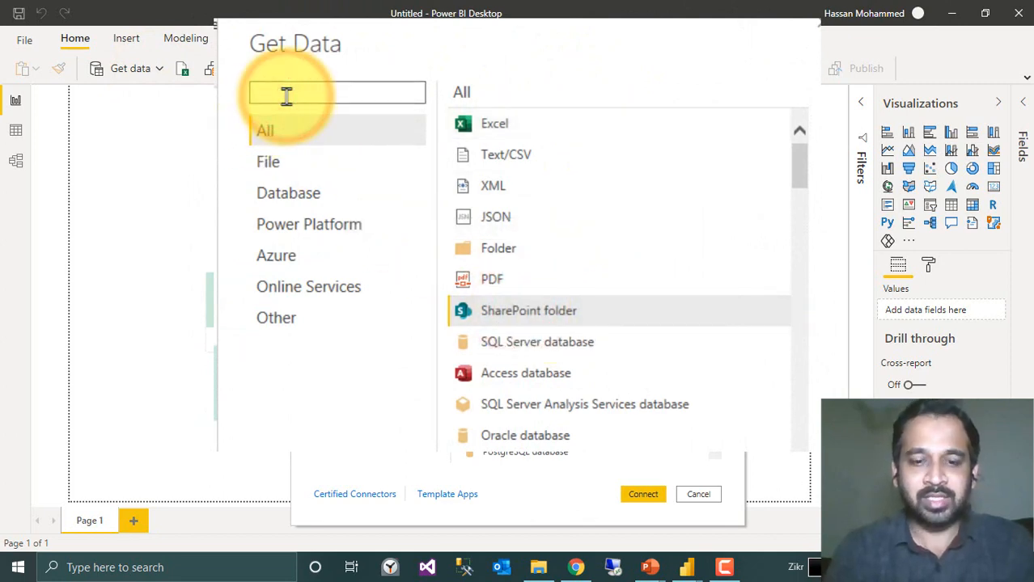
pyautogui.write('SHAREPOINT')
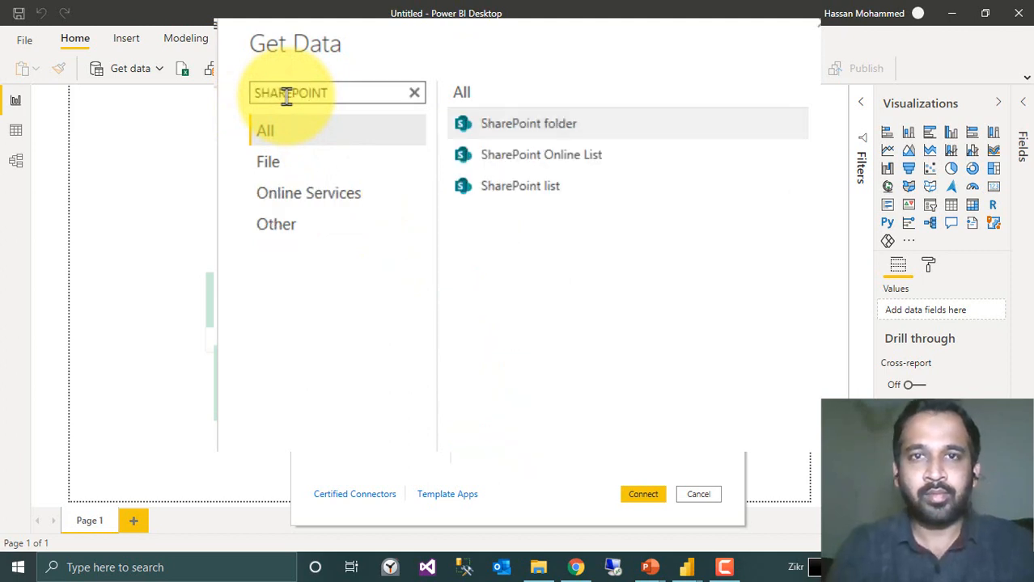
pyautogui.moveTo(617, 152)
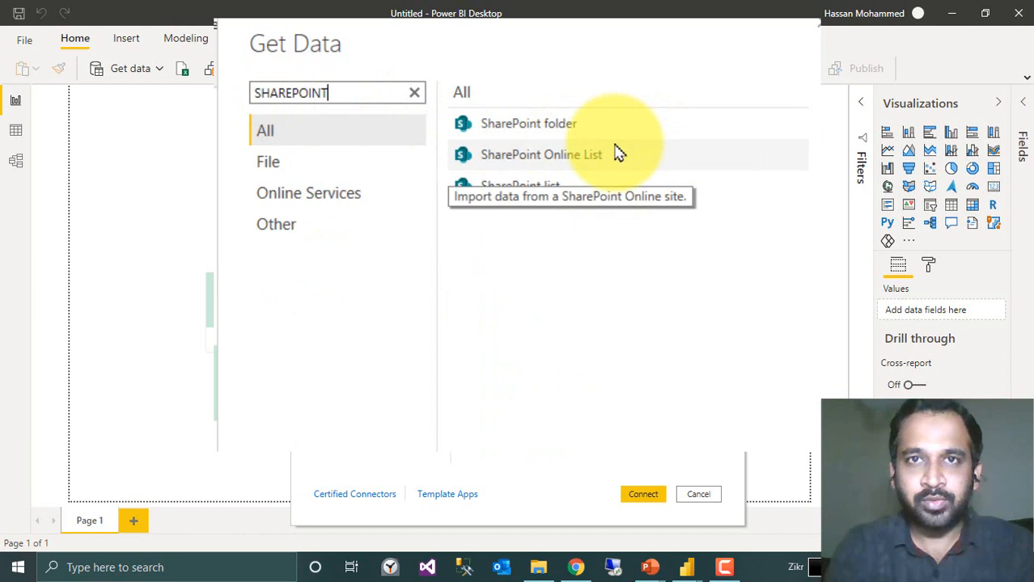
pyautogui.moveTo(582, 199)
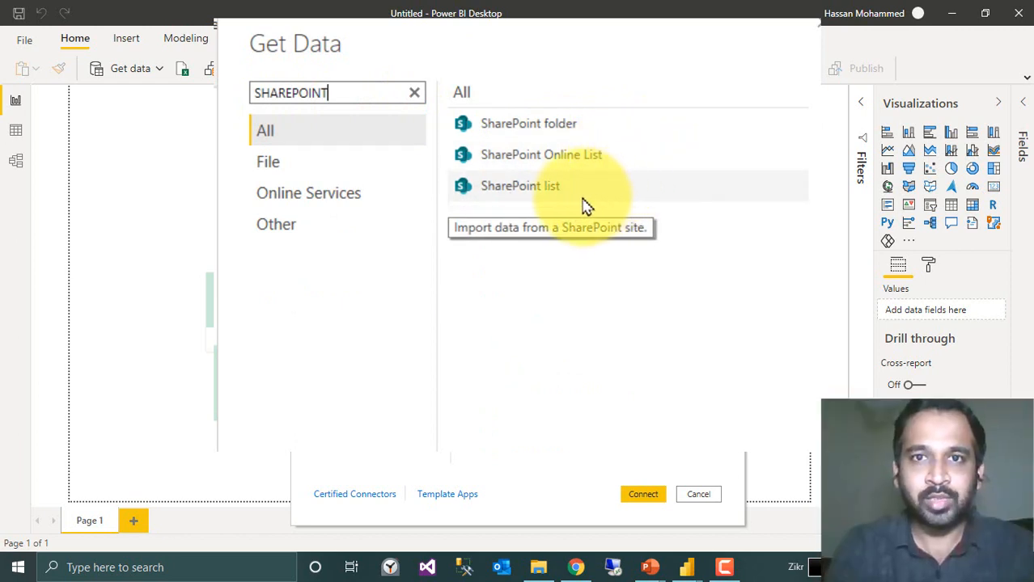
pyautogui.moveTo(605, 165)
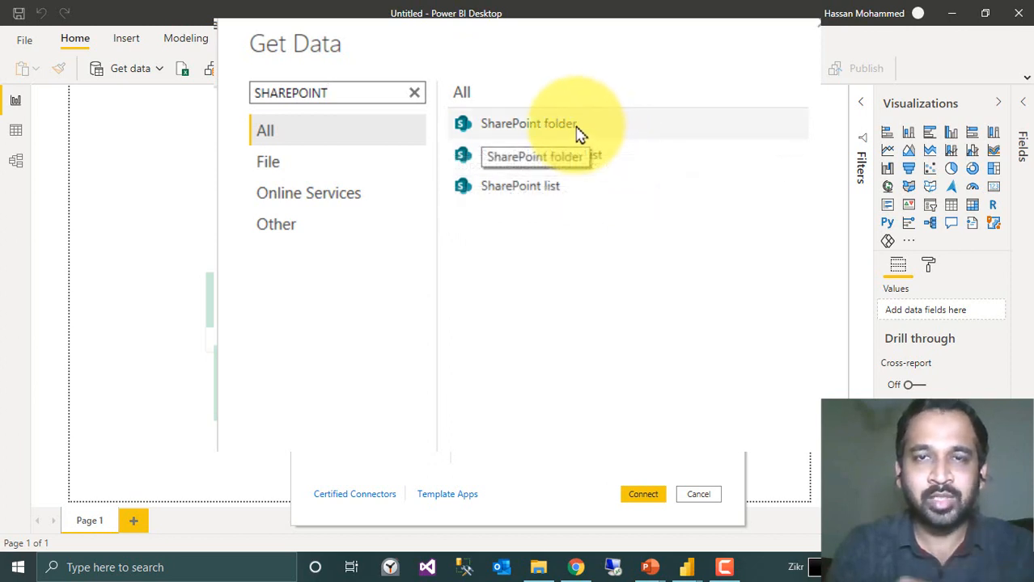
pyautogui.click(529, 122)
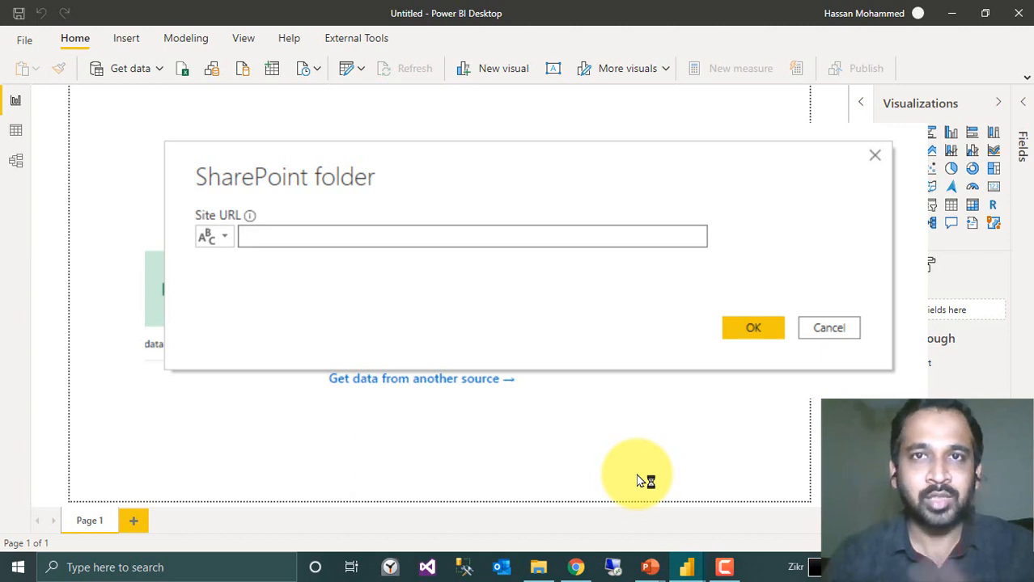
pyautogui.click(472, 237)
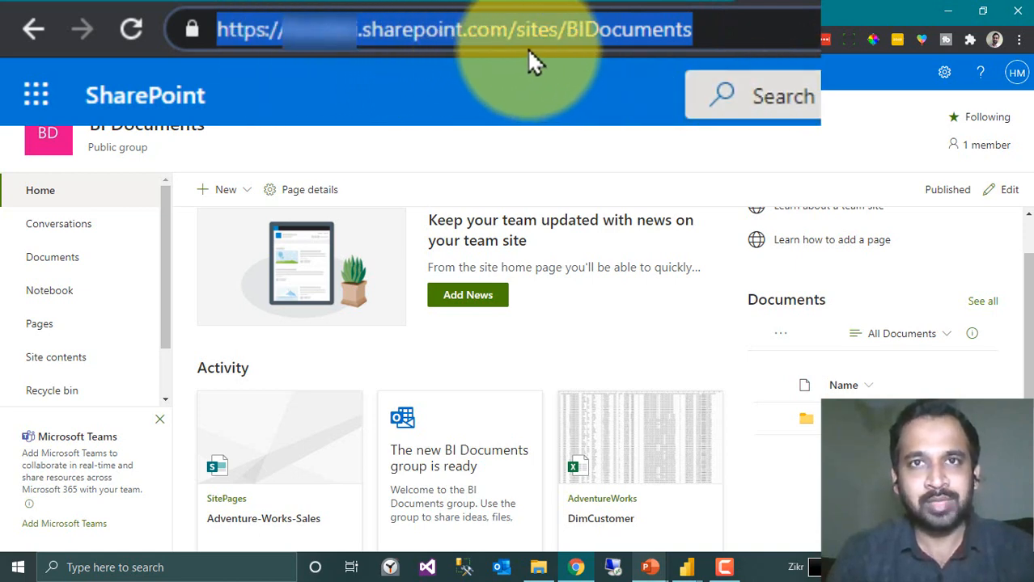
pyautogui.moveTo(576, 71)
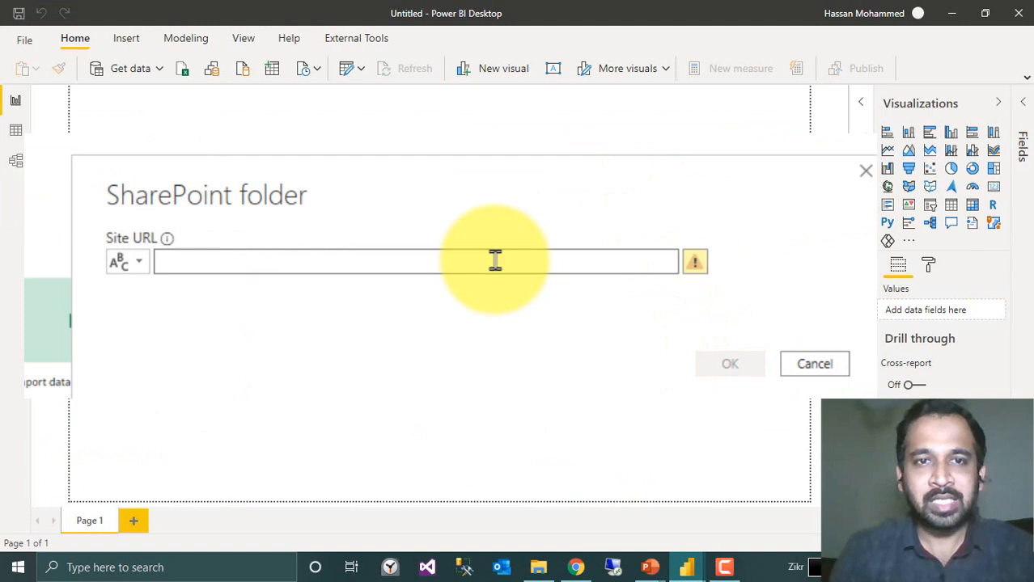
pyautogui.write('https://xxxx.sharepoint.com/sites/BIDocuments')
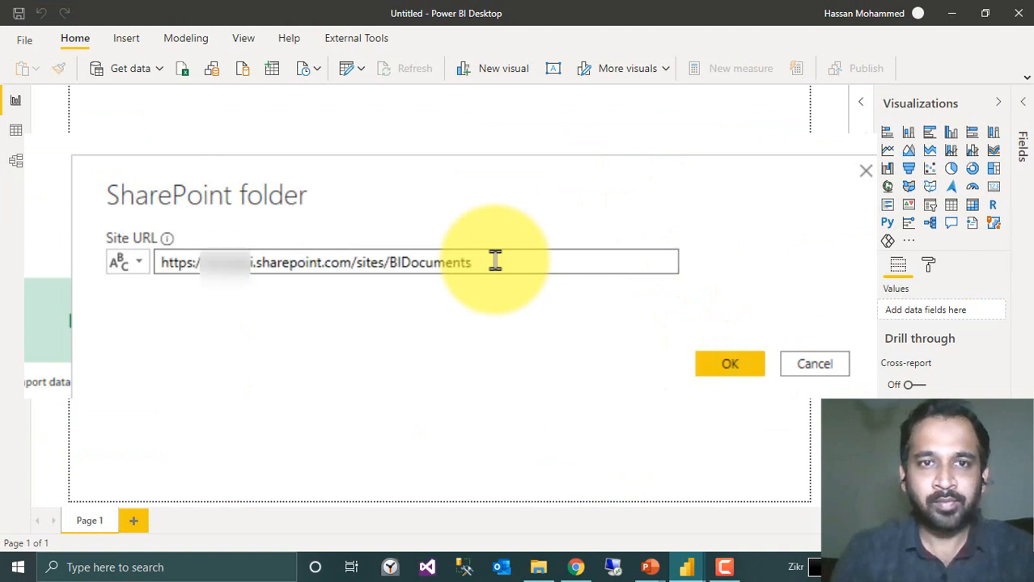
pyautogui.click(728, 362)
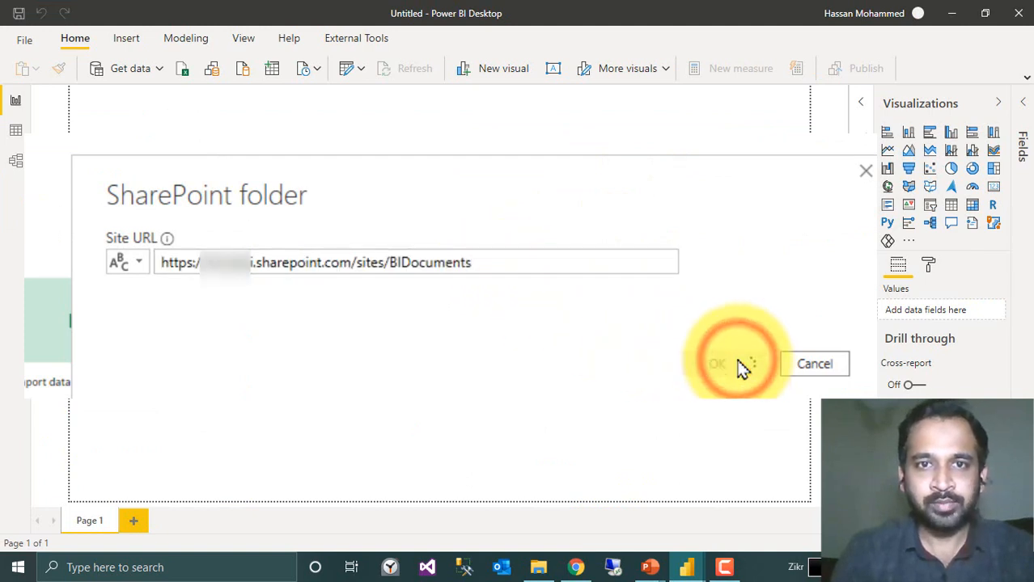
pyautogui.click(718, 364)
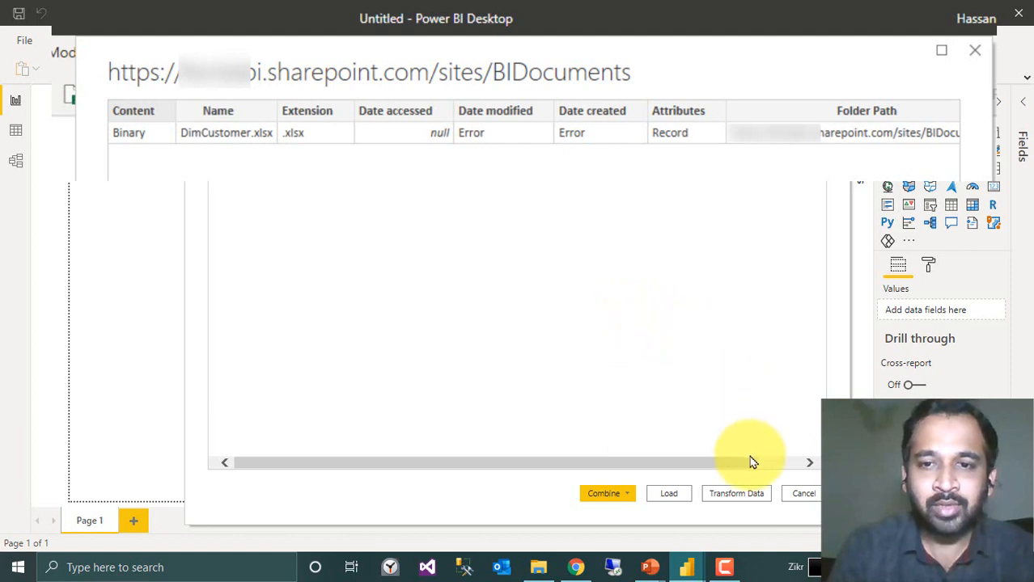
# Send the SharePoint file list to Power Query Editor via Transform Data
pyautogui.click(802, 493)
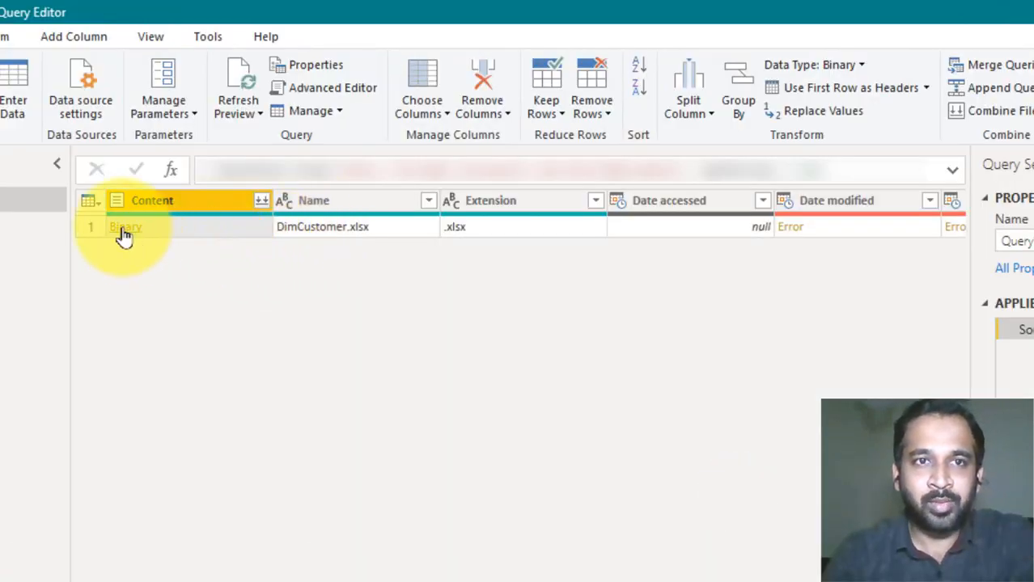
# Drill into DimCustomer.xlsx's Binary content, then its sheet's Table to show customer rows
pyautogui.click(123, 230)
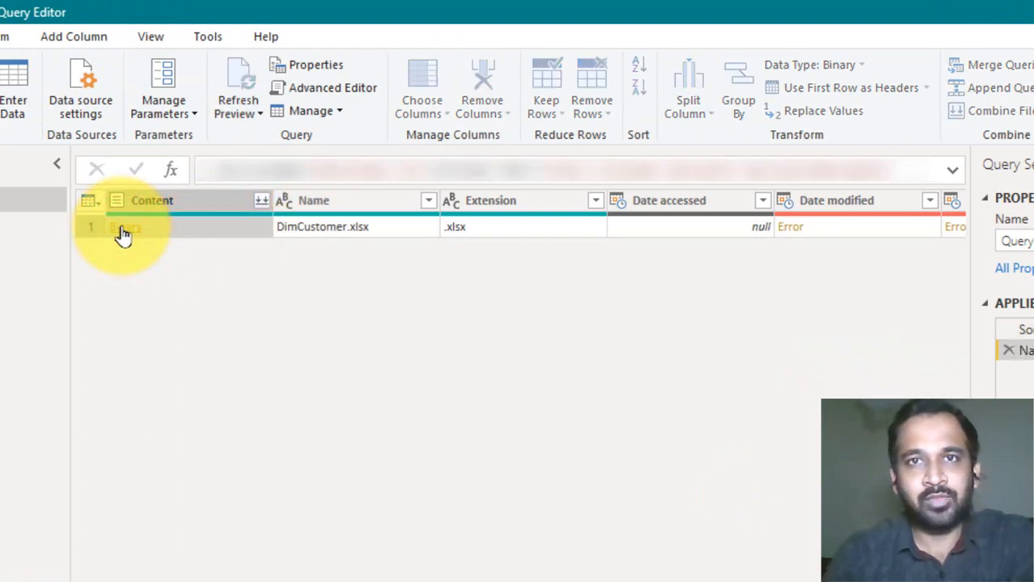
pyautogui.click(121, 226)
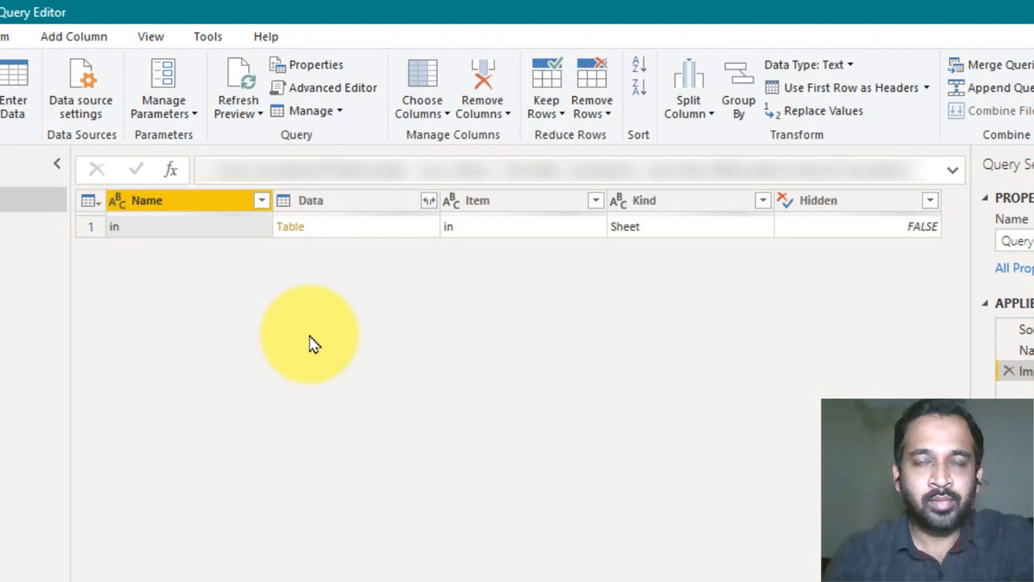
pyautogui.moveTo(305, 235)
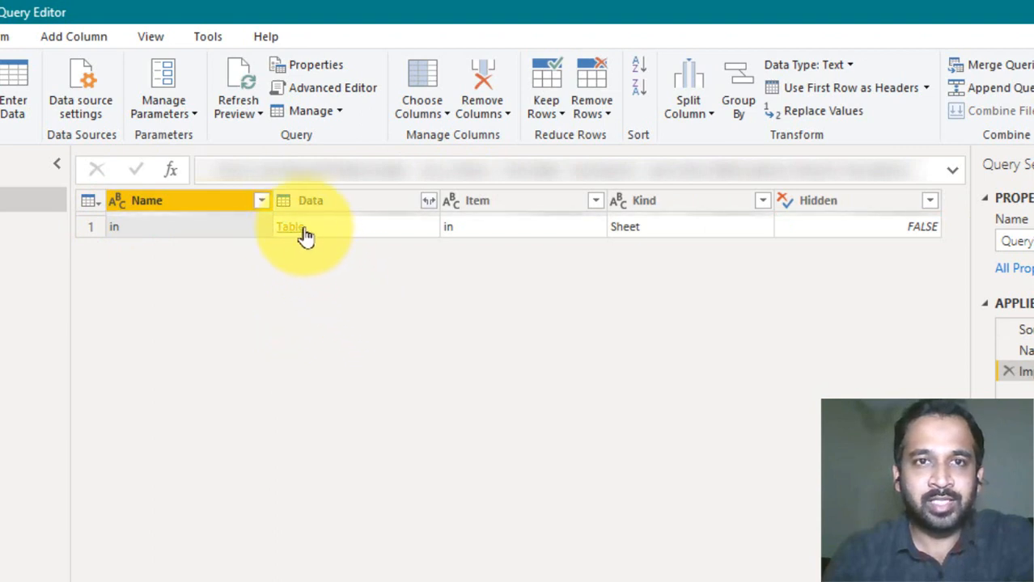
pyautogui.click(288, 230)
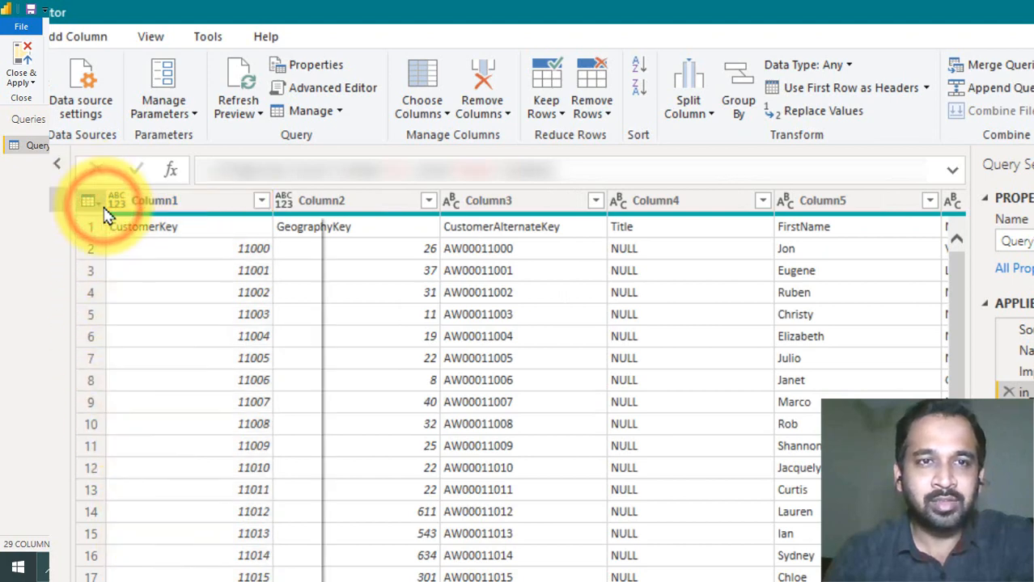
# Promote the first row to headers, giving columns like CustomerKey, GeographyKey and FirstName
pyautogui.rightClick(87, 201)
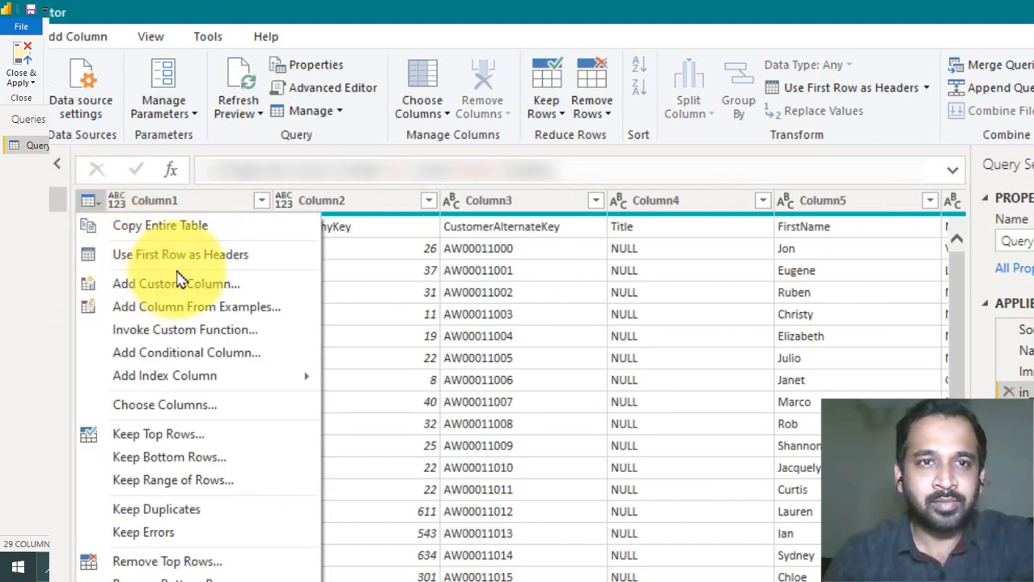
pyautogui.moveTo(188, 255)
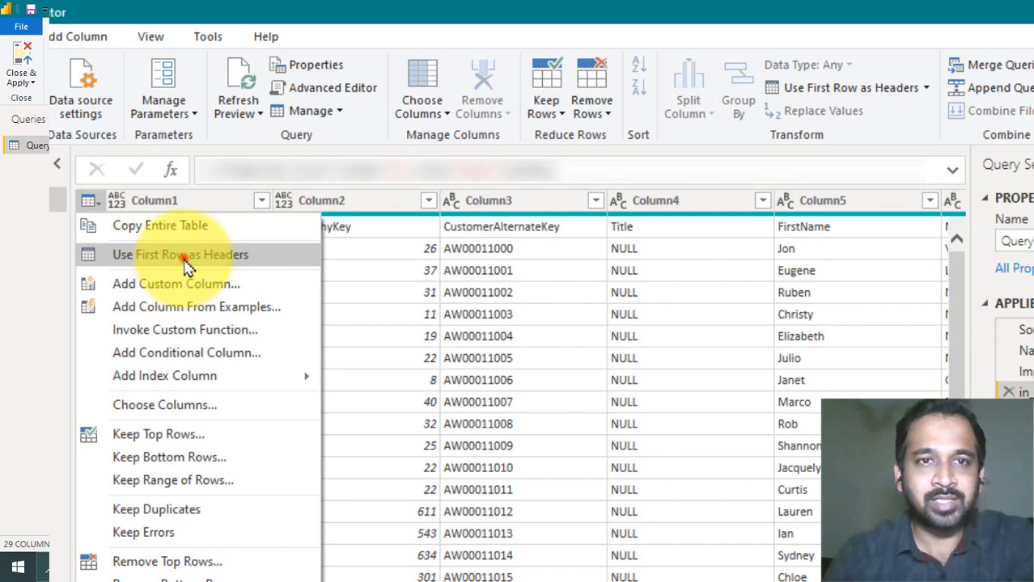
pyautogui.click(181, 254)
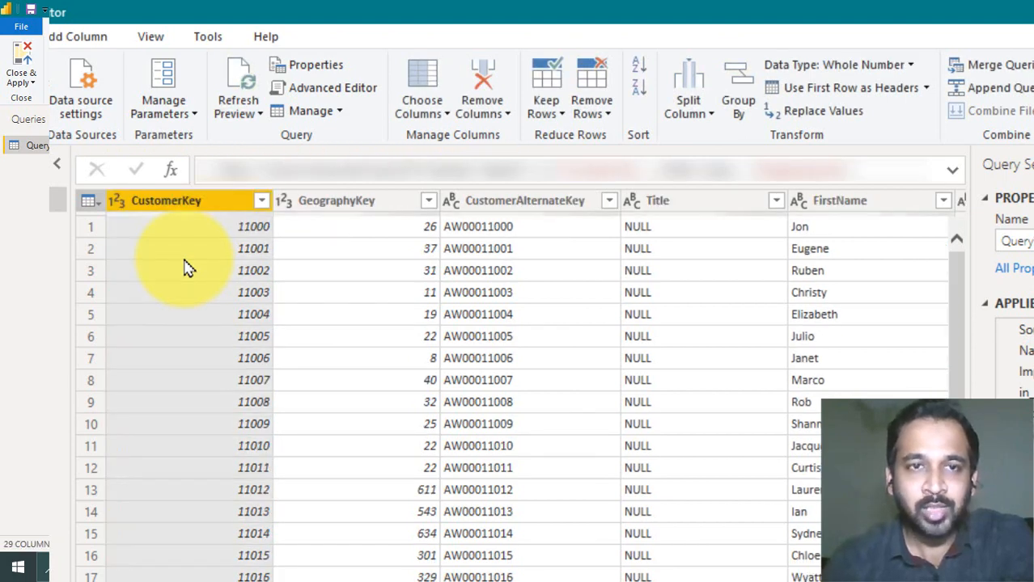
pyautogui.click(167, 201)
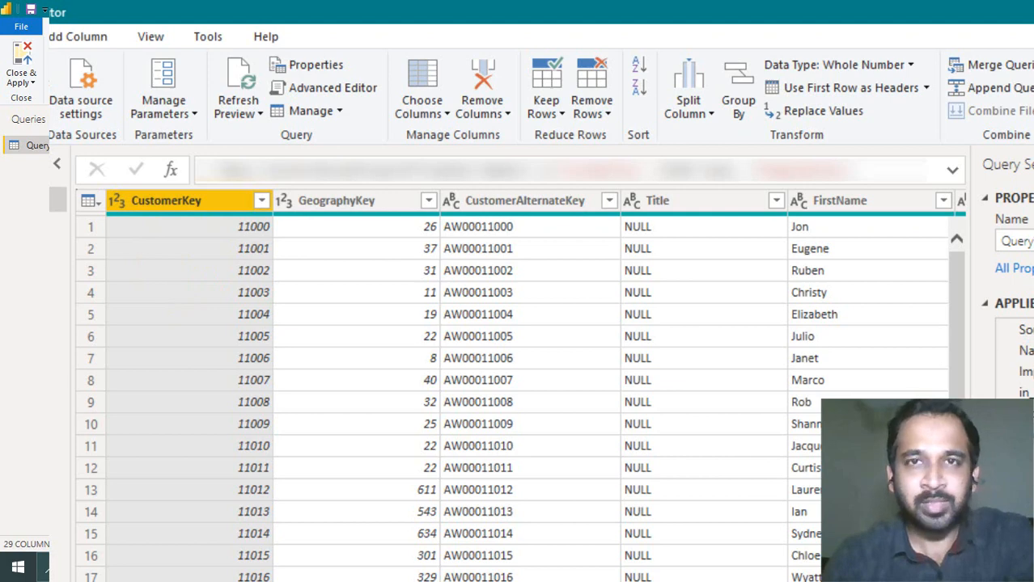